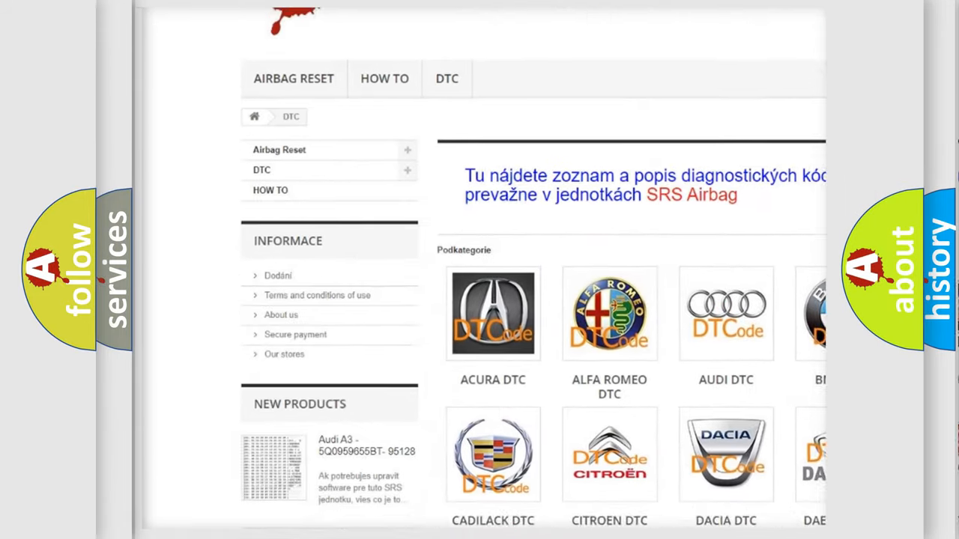
scroll("down", 3)
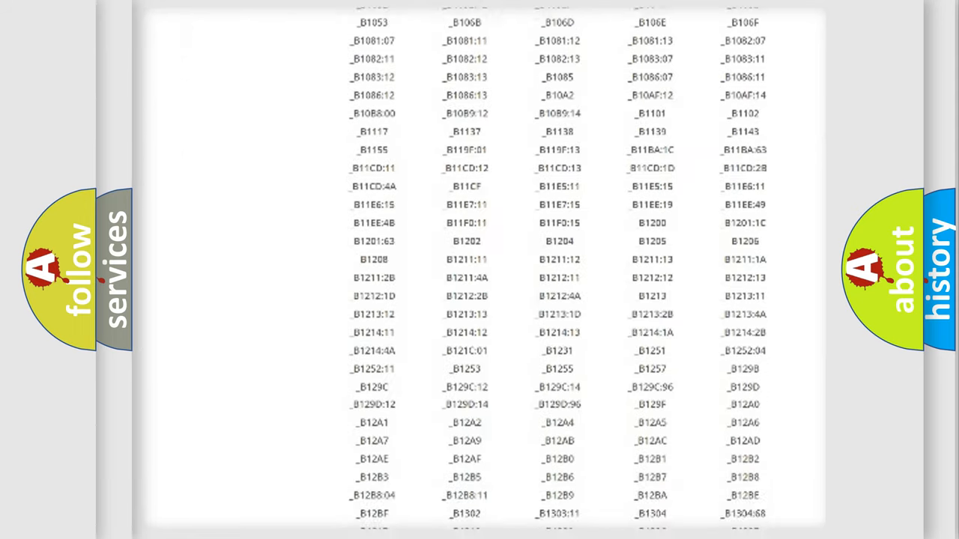
scroll("down", 3)
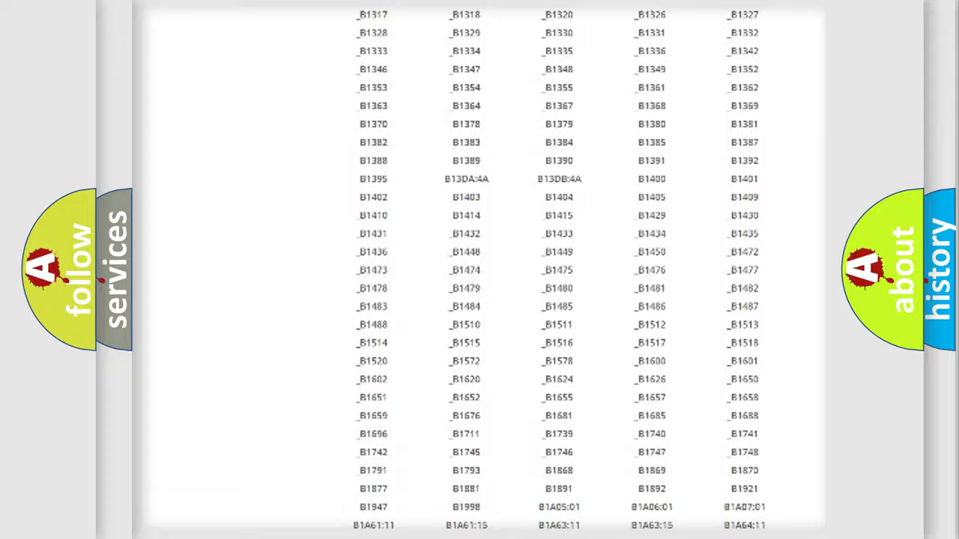
scroll("up", 3)
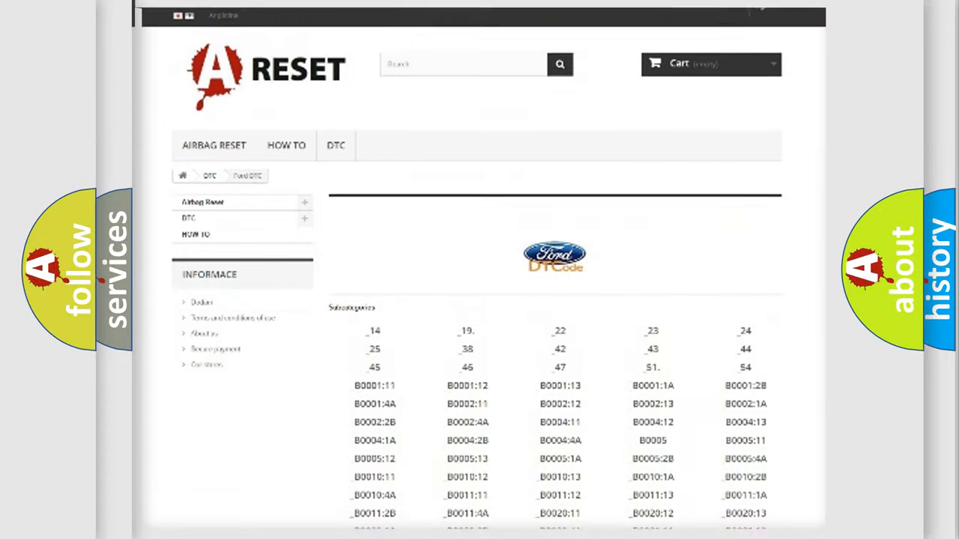